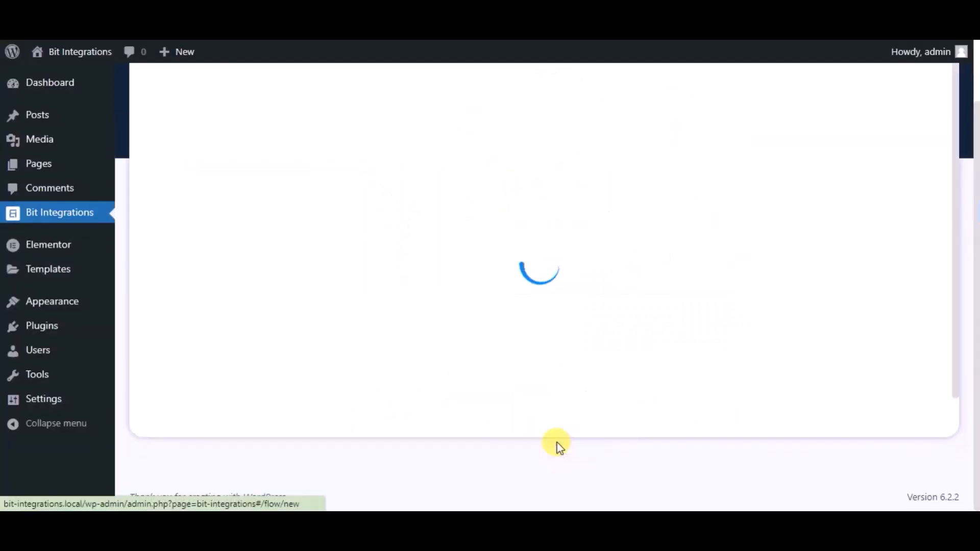
# Search triggers for 'ele' and pick Elementor with Contact Form as the form
pyautogui.write('ele')
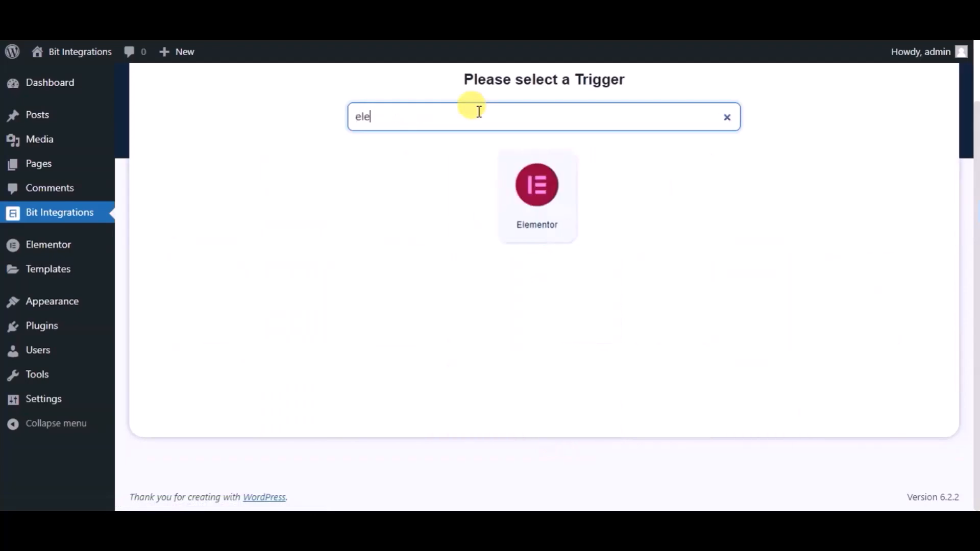
pyautogui.click(536, 196)
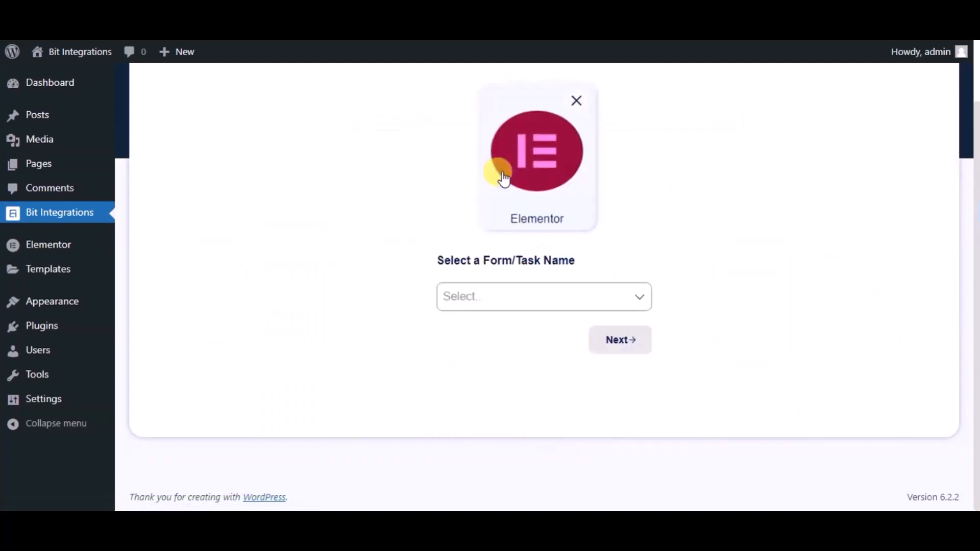
pyautogui.click(542, 296)
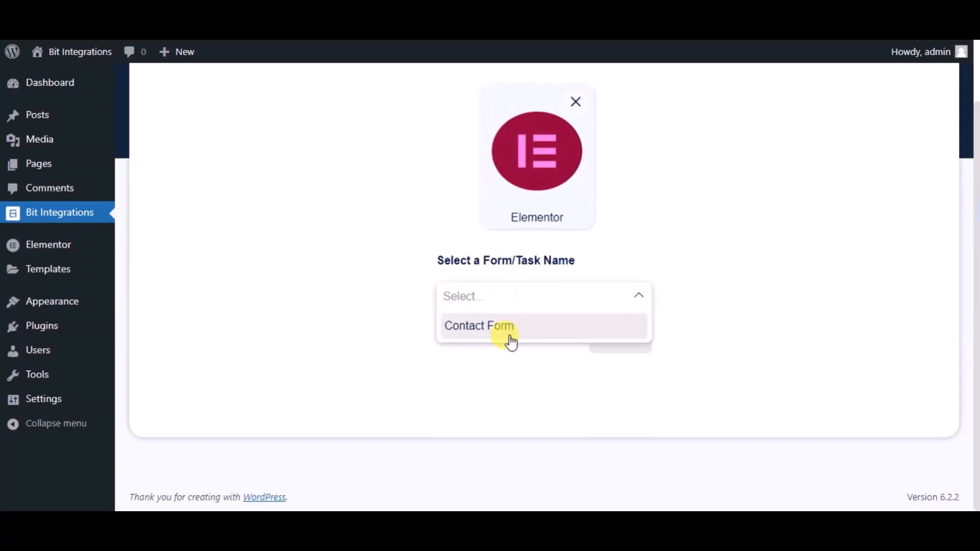
pyautogui.click(479, 325)
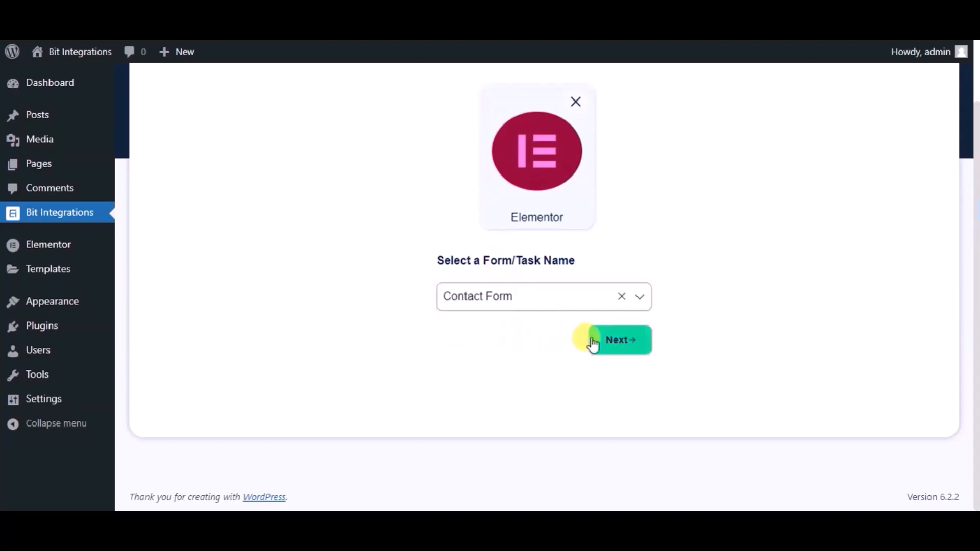
# Search actions for 'perf' and select PerfexCRM to reach its integration settings
pyautogui.click(621, 339)
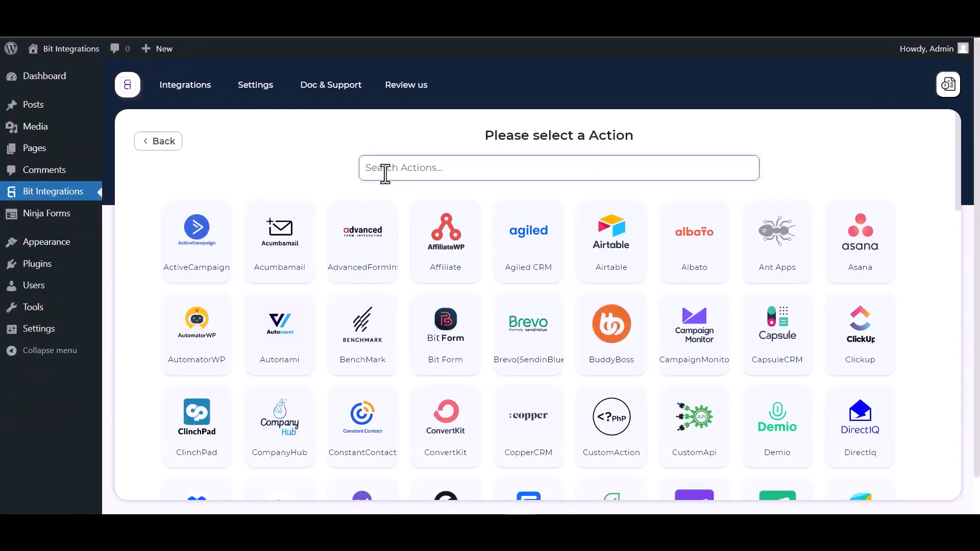
pyautogui.write('perf')
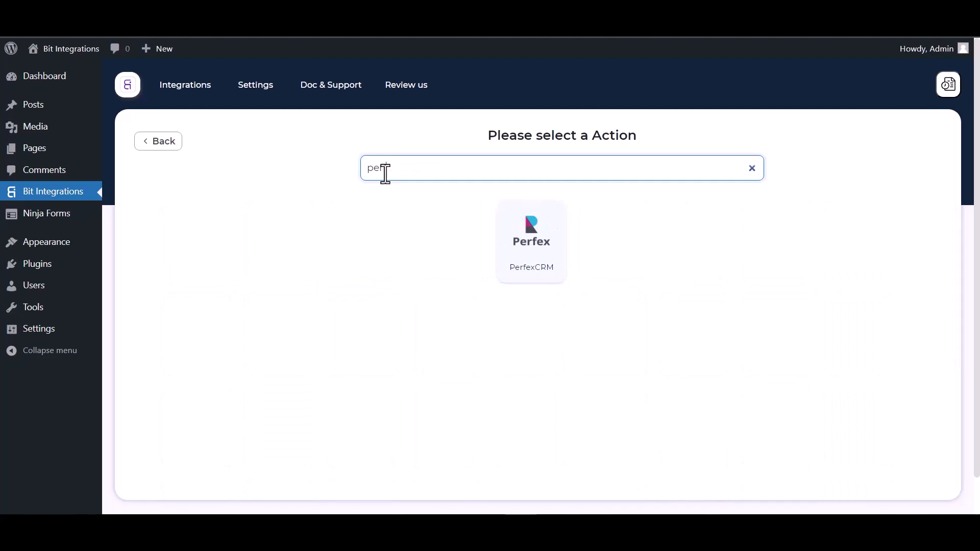
pyautogui.click(531, 241)
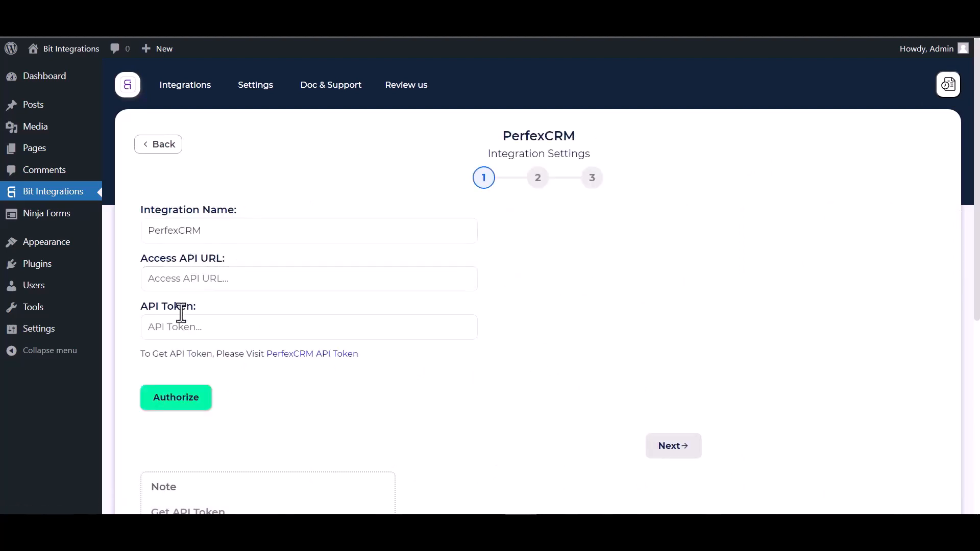
pyautogui.click(309, 230)
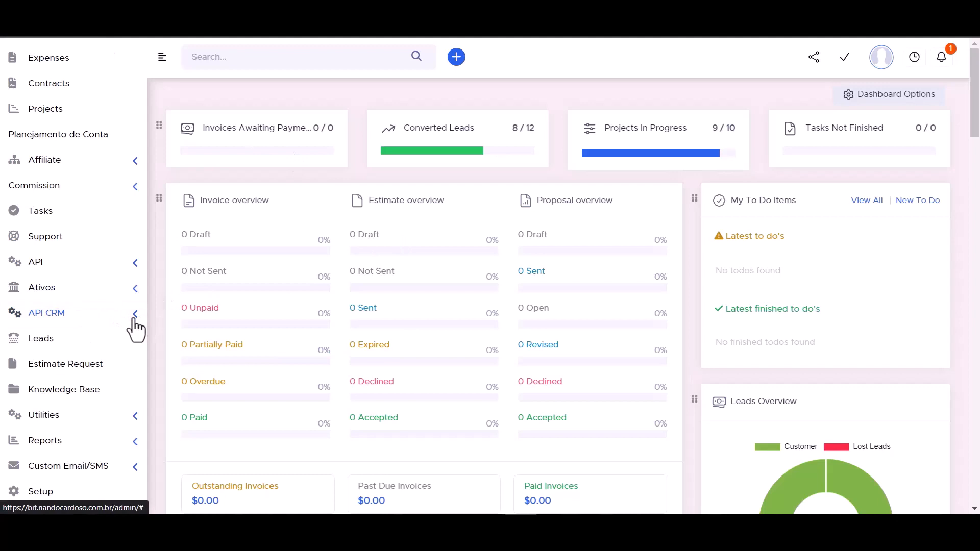
# Open API CRM > API CRM Manager and select the API URL for copying
pyautogui.click(46, 313)
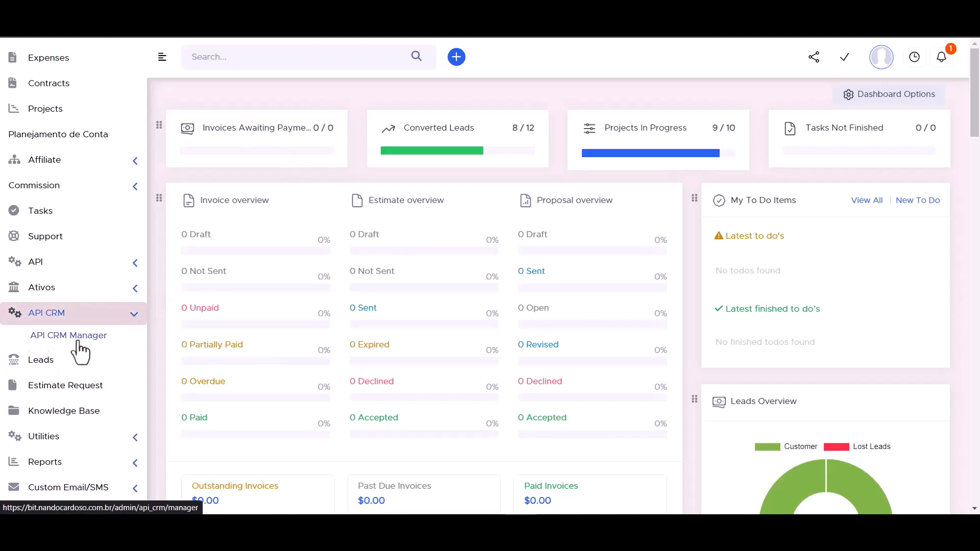
pyautogui.click(68, 335)
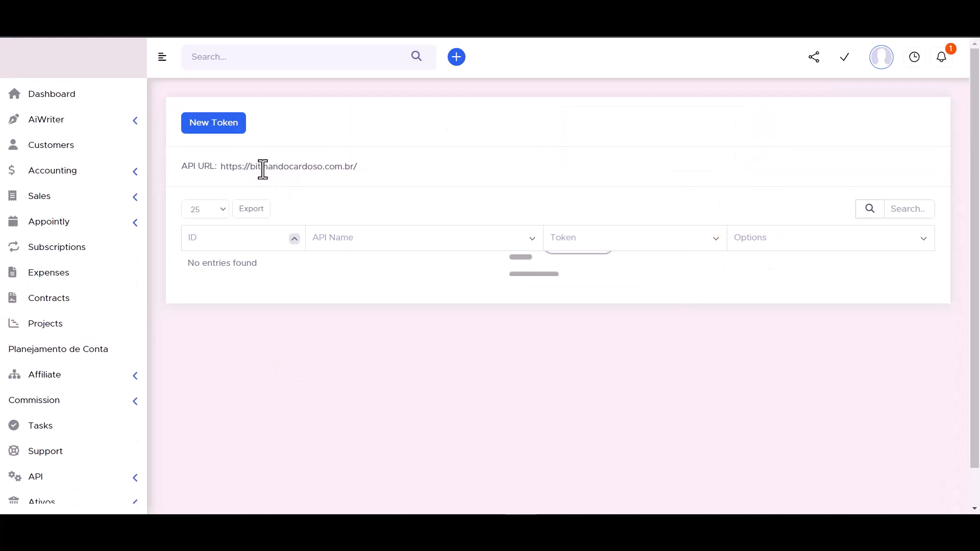
pyautogui.doubleClick(294, 167)
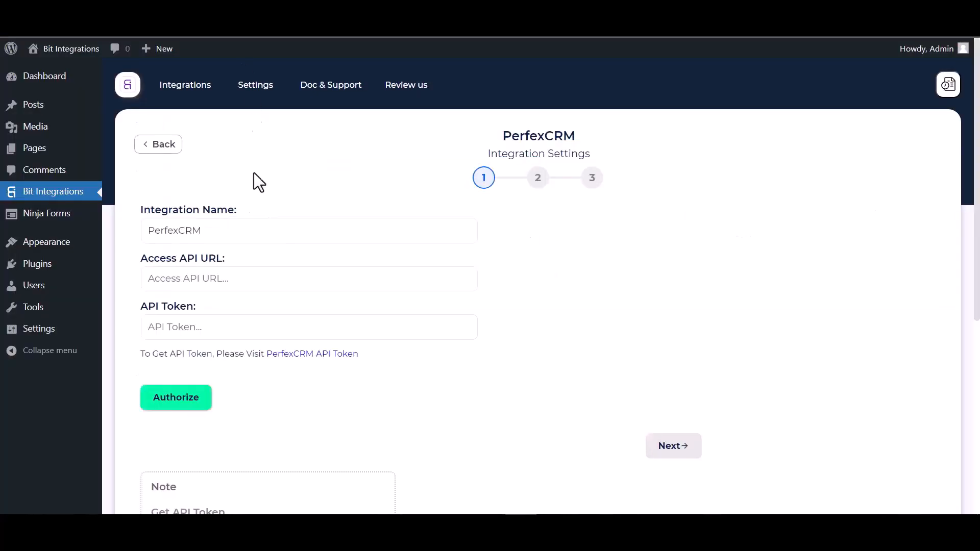
pyautogui.click(308, 278)
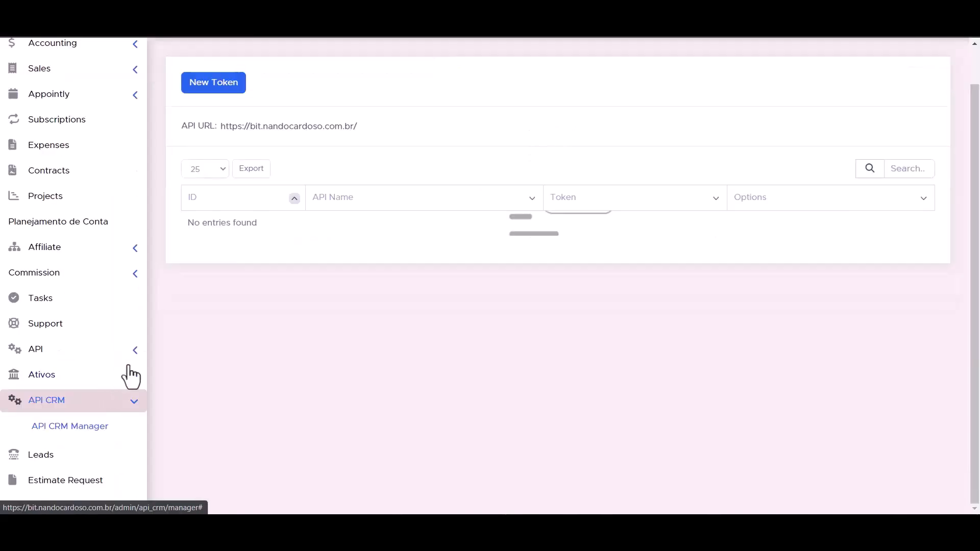
# Expand the API sidebar menu to reach API Management
pyautogui.click(35, 349)
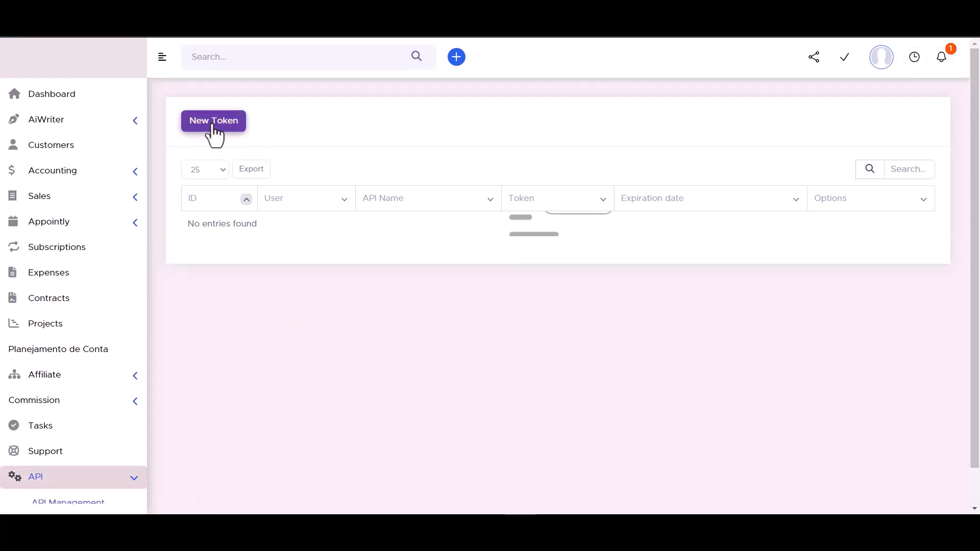
pyautogui.click(213, 121)
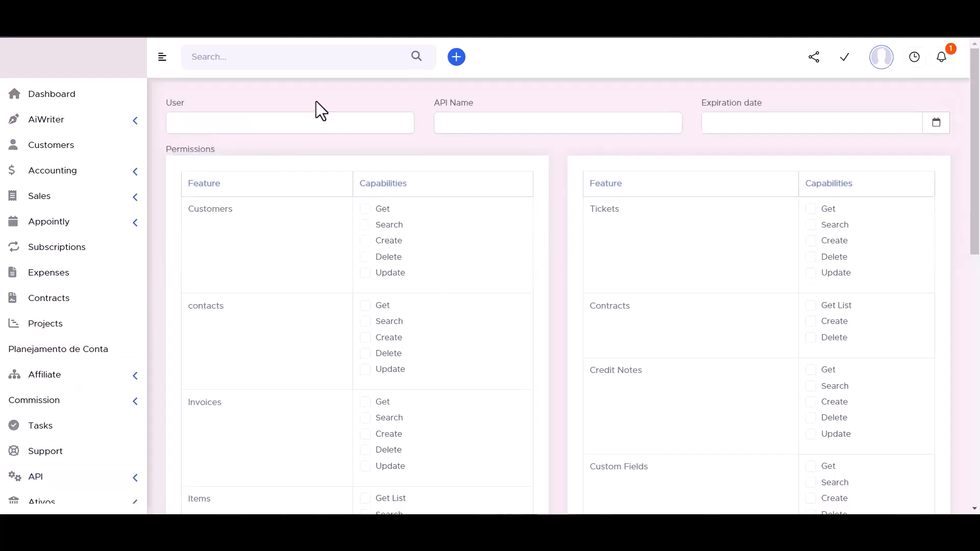
pyautogui.moveTo(442, 116)
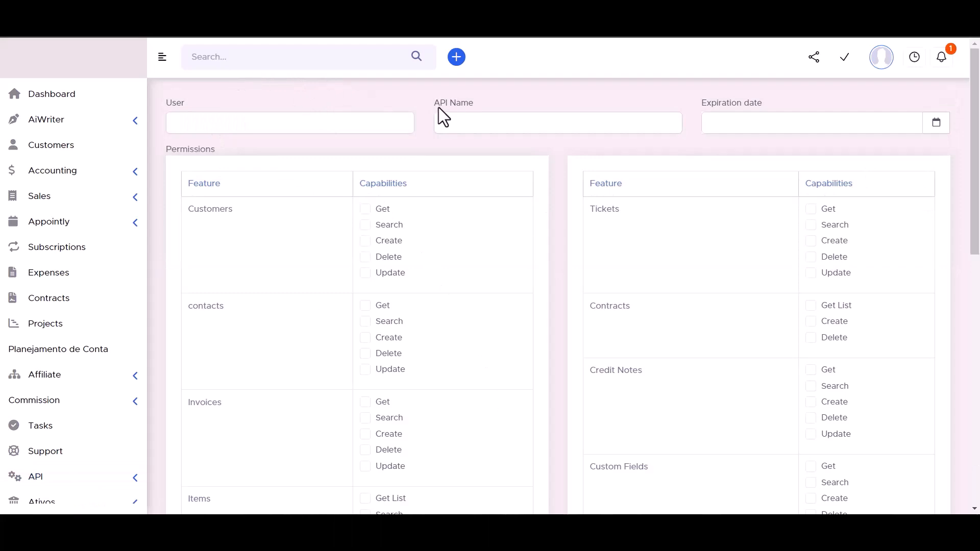
pyautogui.click(557, 123)
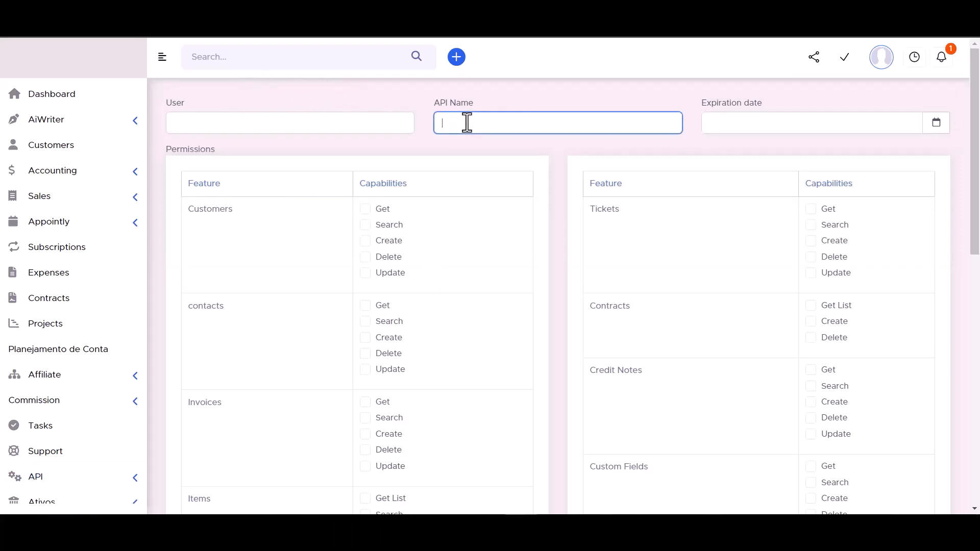
pyautogui.write('Bit')
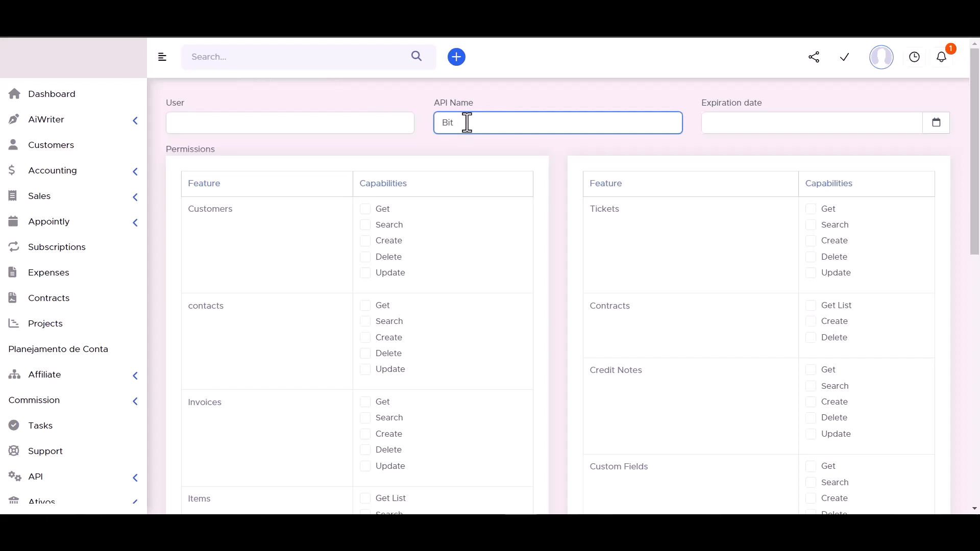
pyautogui.write('Integrations')
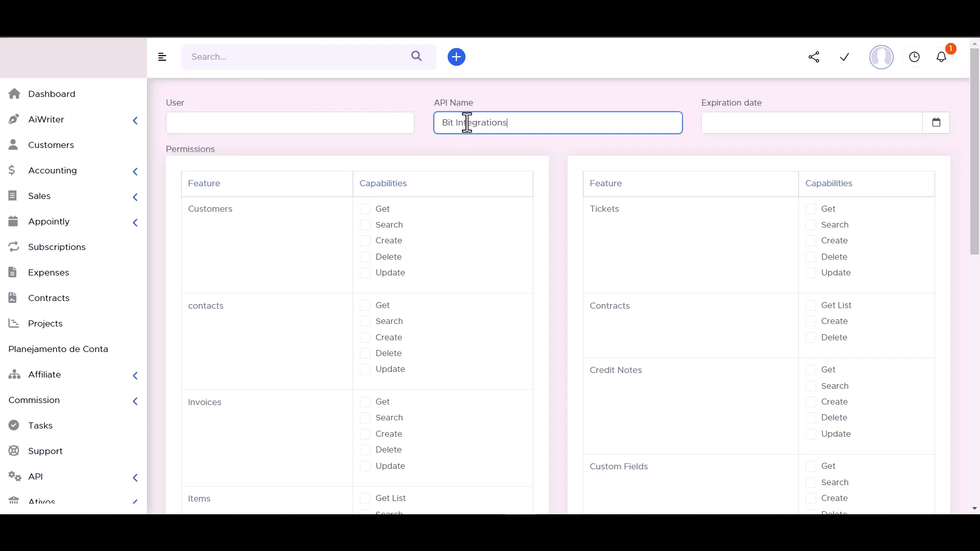
pyautogui.click(812, 122)
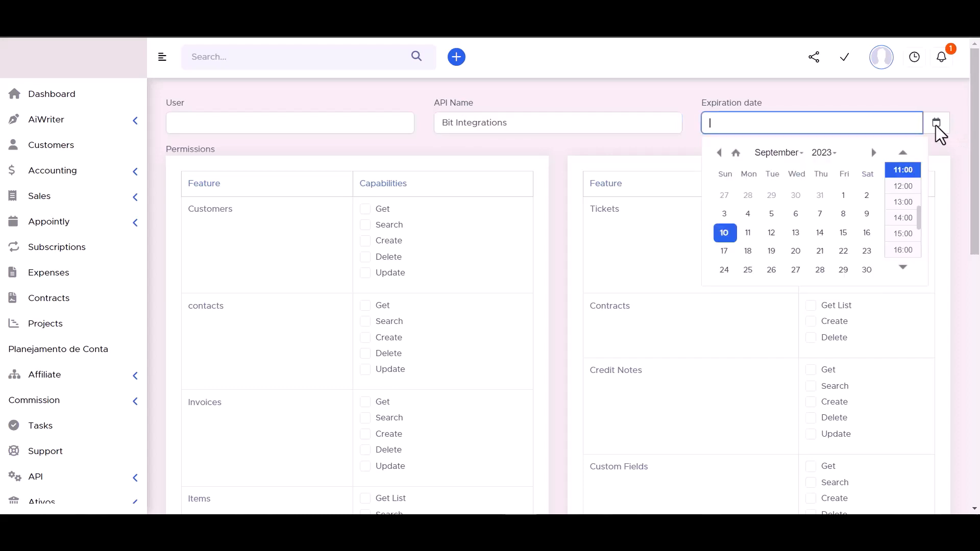
pyautogui.click(867, 270)
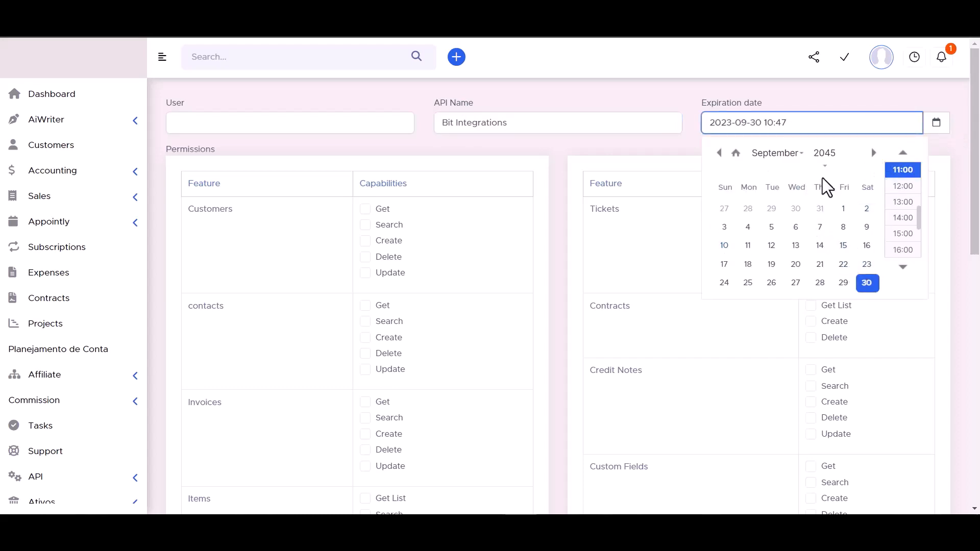
pyautogui.click(294, 152)
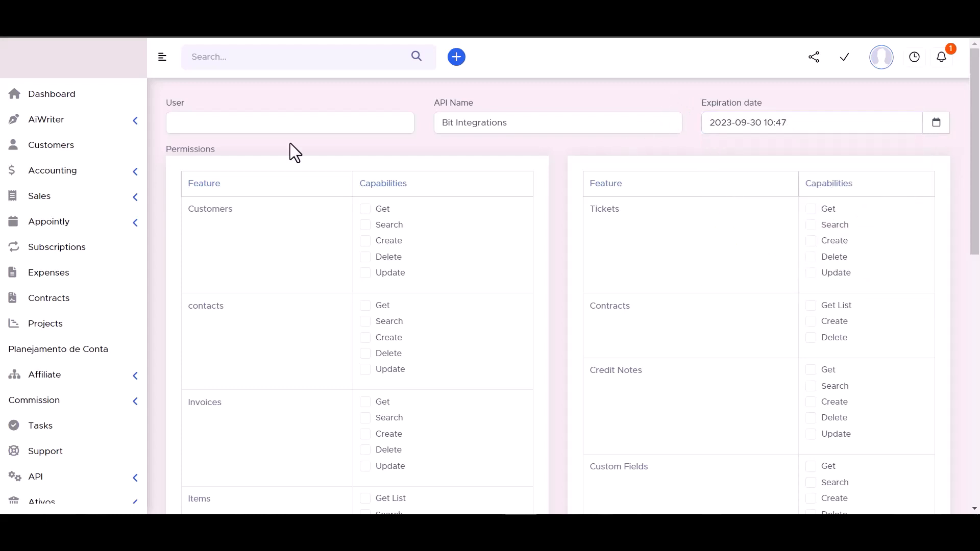
# Tick all permissions, including Customers, Custom Fields, milestones and Payments, then submit with Enviar
pyautogui.click(365, 208)
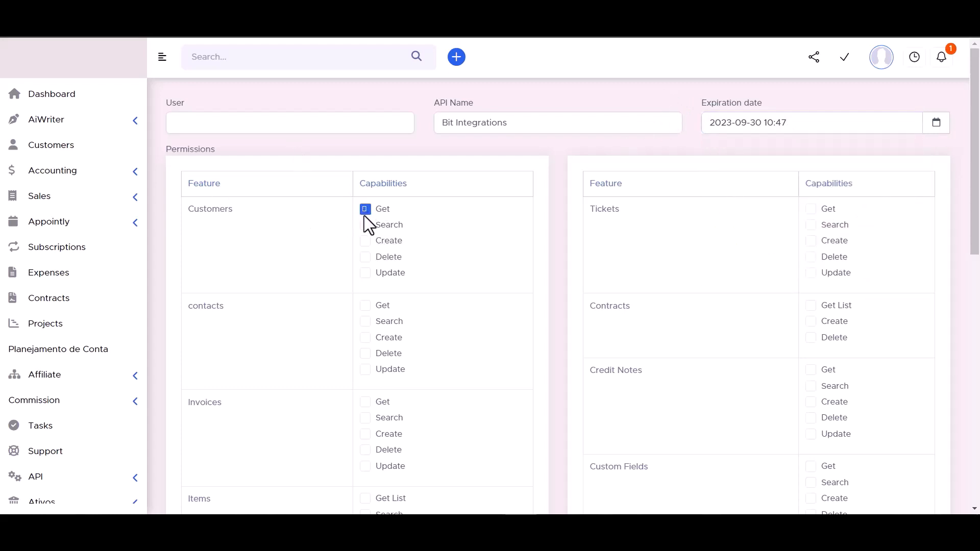
pyautogui.click(366, 224)
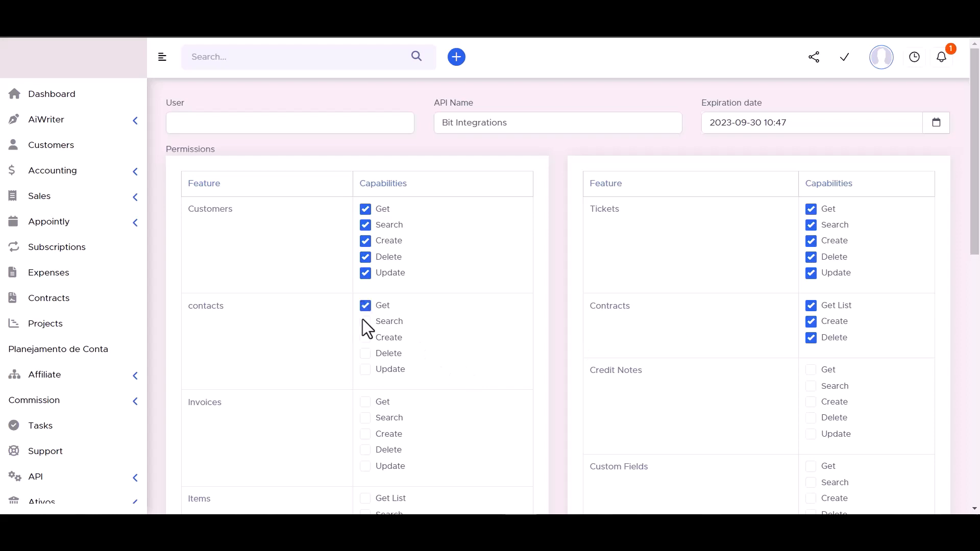
pyautogui.scroll(-3)
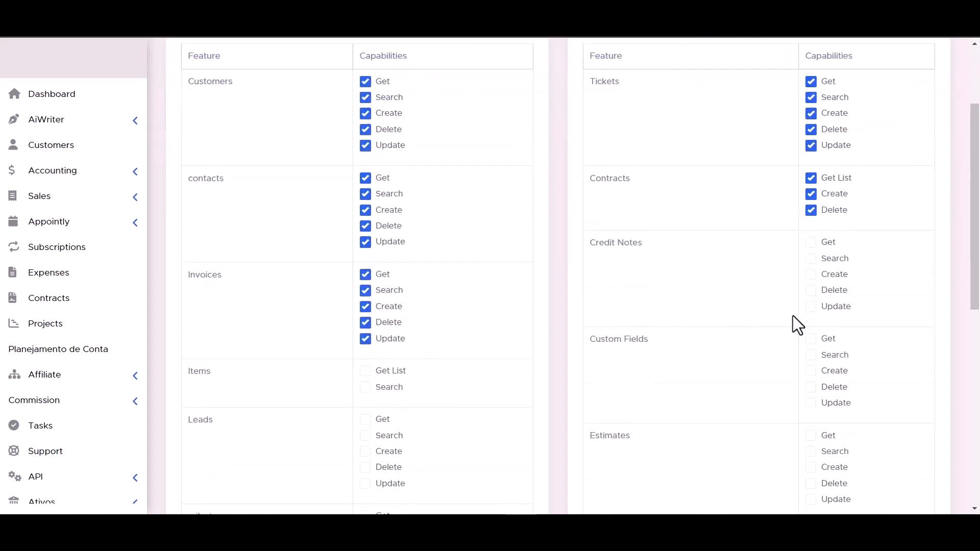
pyautogui.scroll(-3)
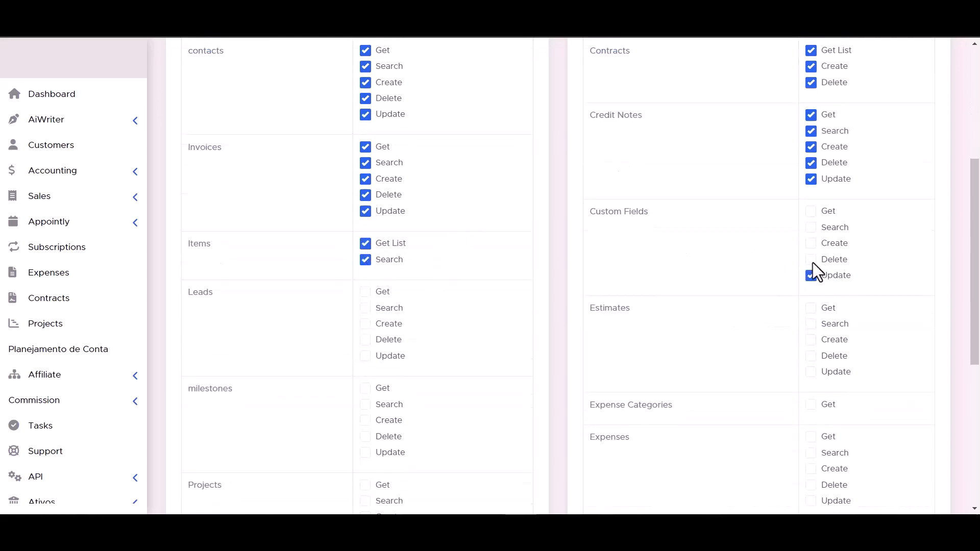
pyautogui.click(811, 211)
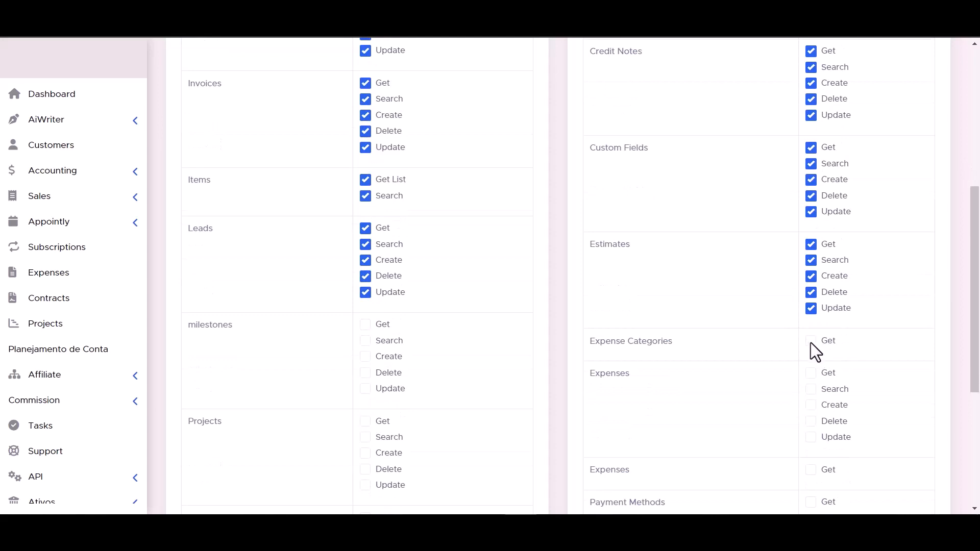
pyautogui.scroll(-3)
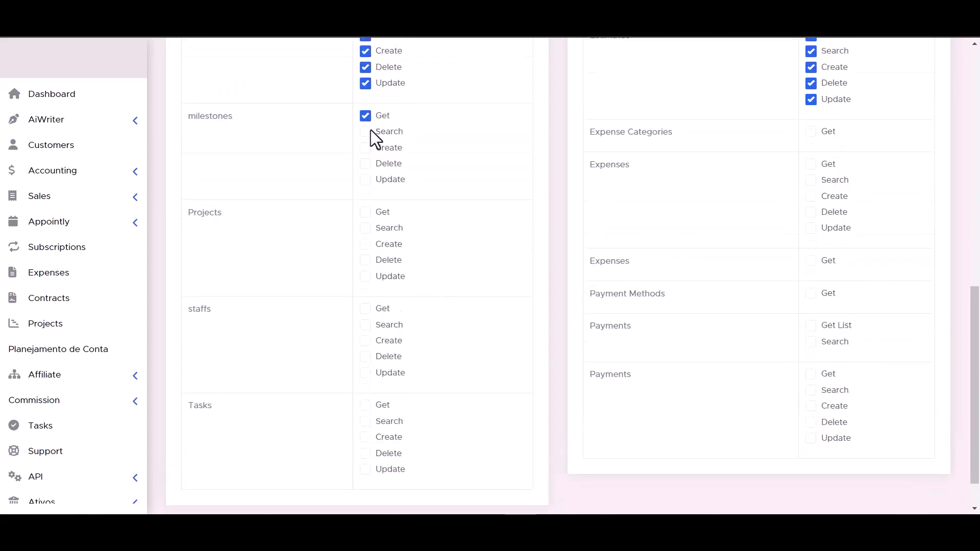
pyautogui.click(365, 131)
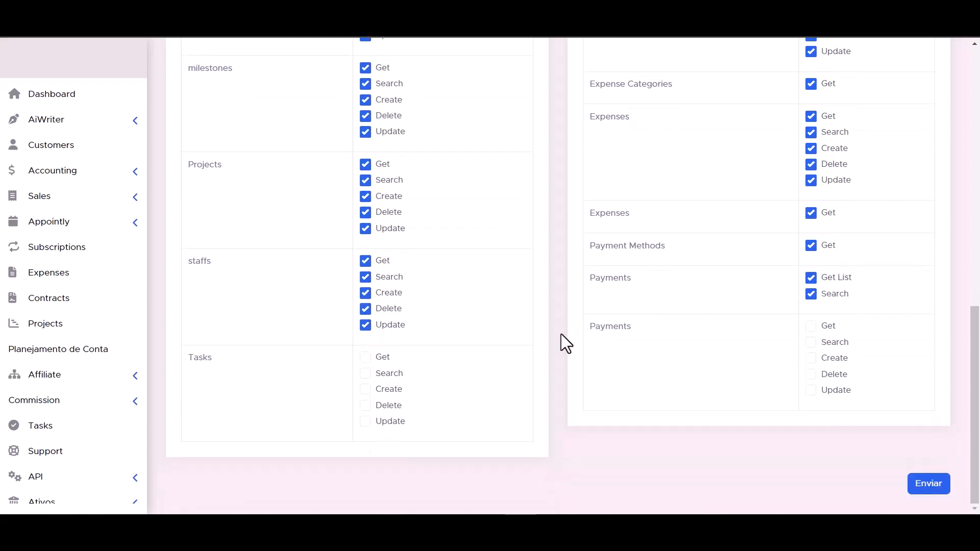
pyautogui.click(365, 357)
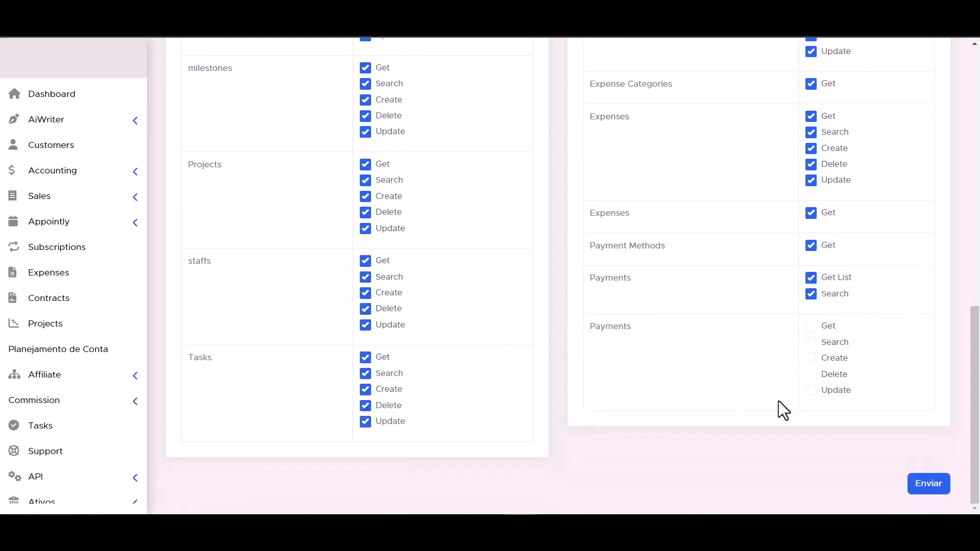
pyautogui.click(810, 325)
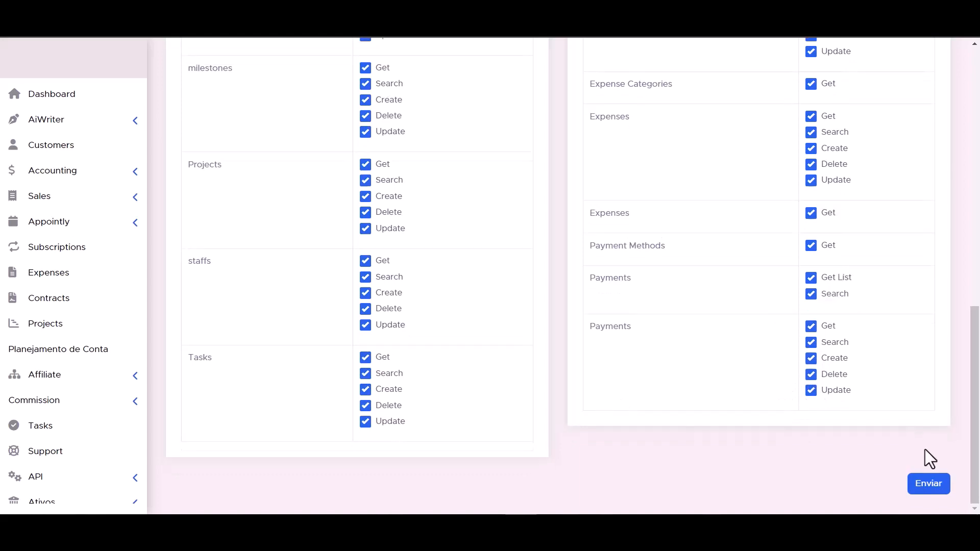
pyautogui.moveTo(518, 324)
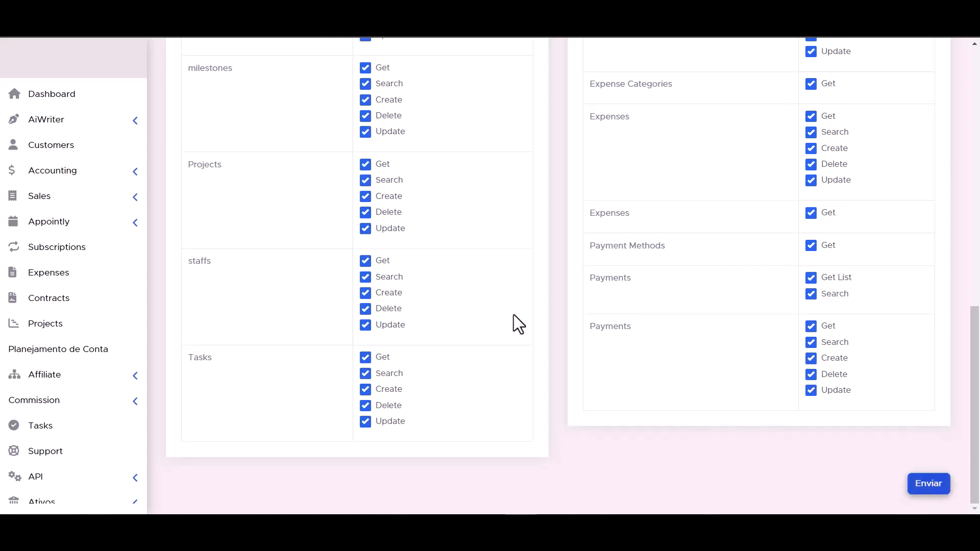
pyautogui.click(36, 477)
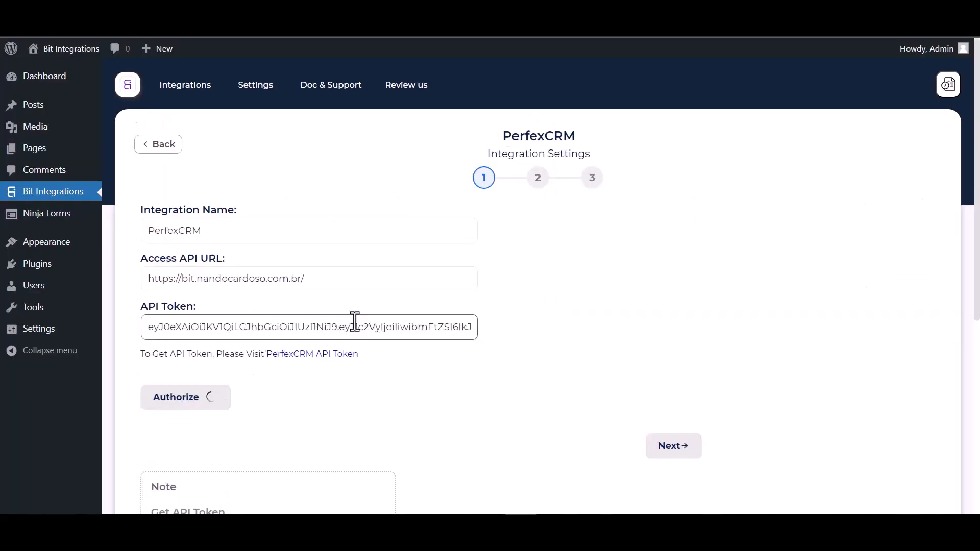
# Authorize the PerfexCRM connection and advance to the action step
pyautogui.click(184, 397)
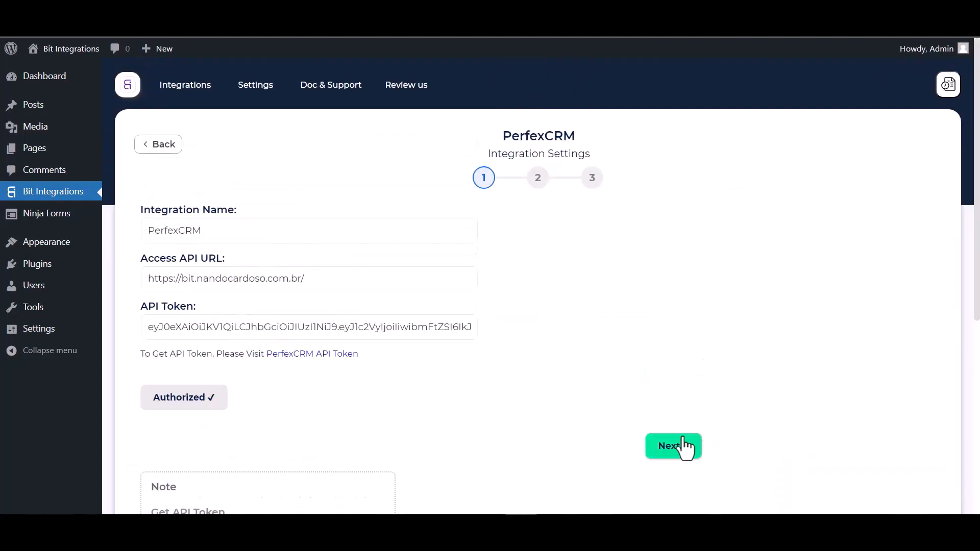
pyautogui.click(673, 446)
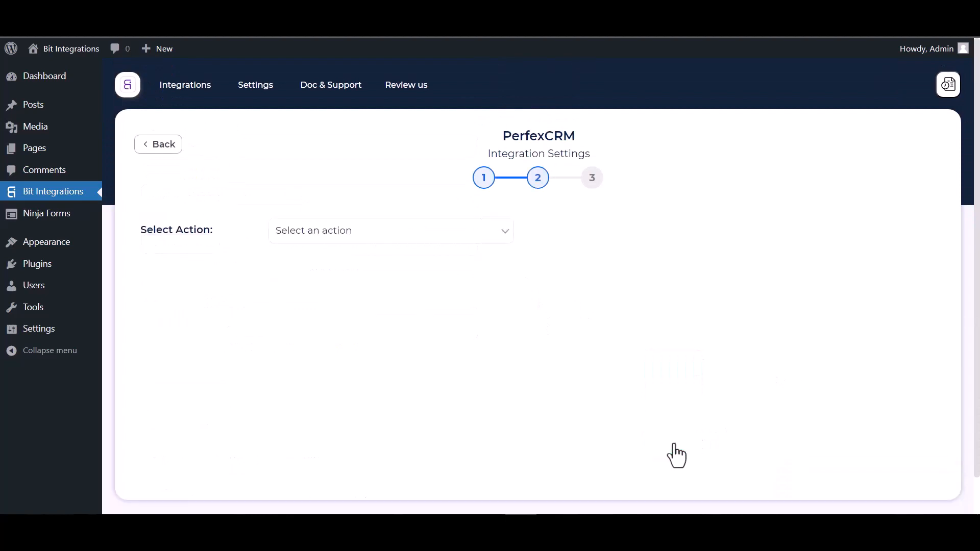
# Set the action to Create Contact for the Bit Integrations customer
pyautogui.click(391, 231)
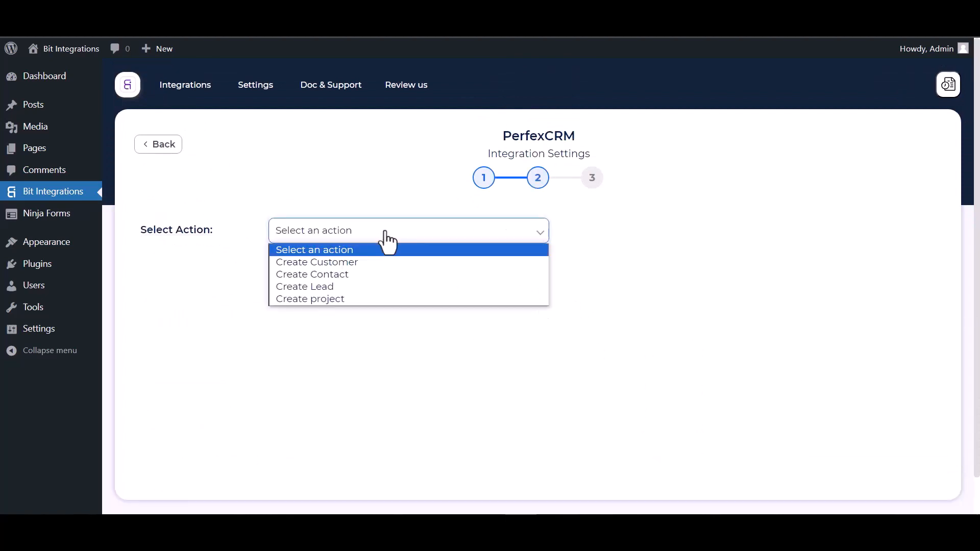
pyautogui.moveTo(304, 286)
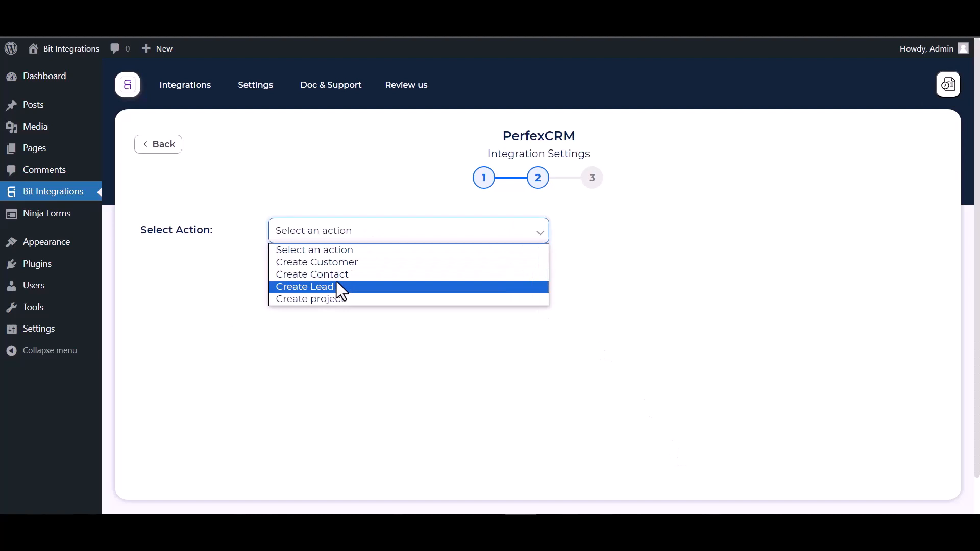
pyautogui.click(312, 273)
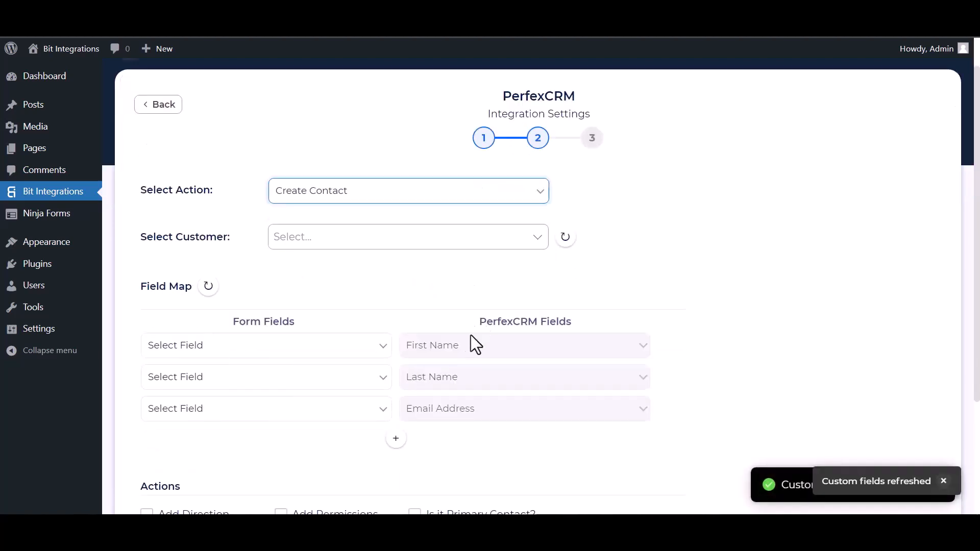
pyautogui.click(407, 236)
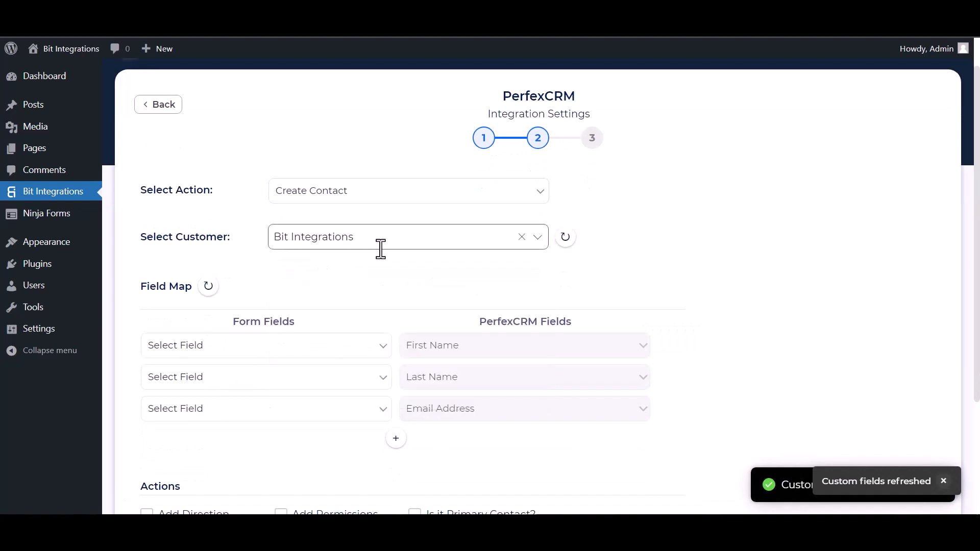
# Map the form's First Name, Last Name and Phone fields
pyautogui.scroll(-3)
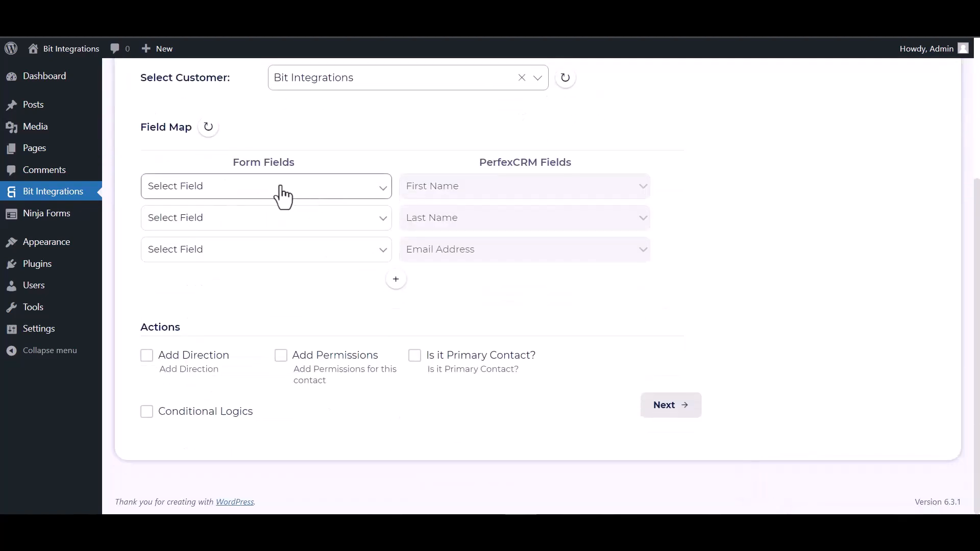
pyautogui.click(262, 217)
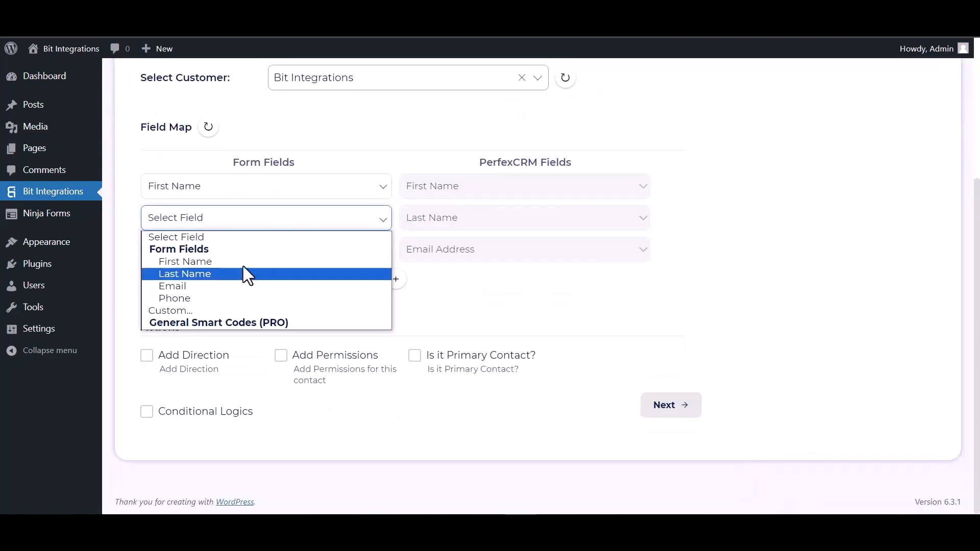
pyautogui.click(185, 273)
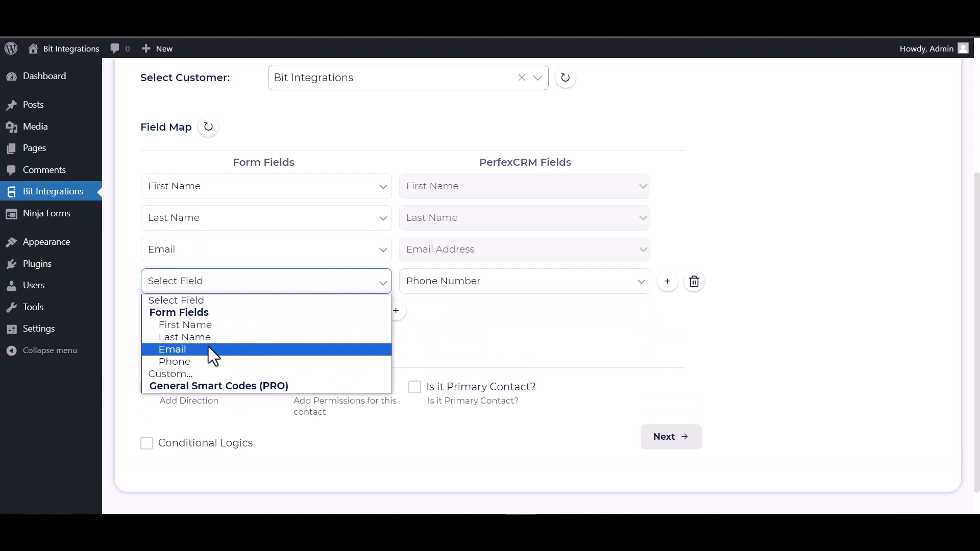
pyautogui.click(175, 361)
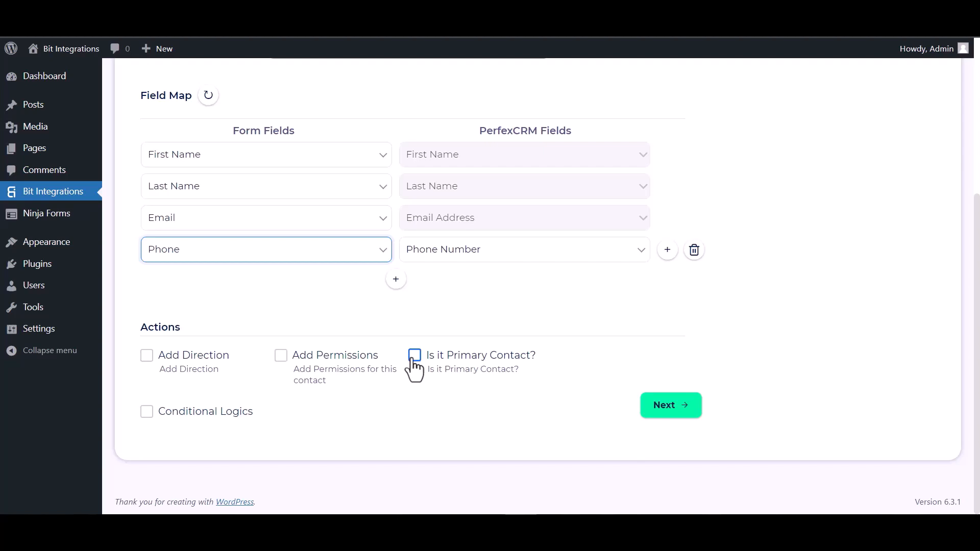
# Toggle conditional logic on and back off, then finish and save the integration
pyautogui.click(146, 411)
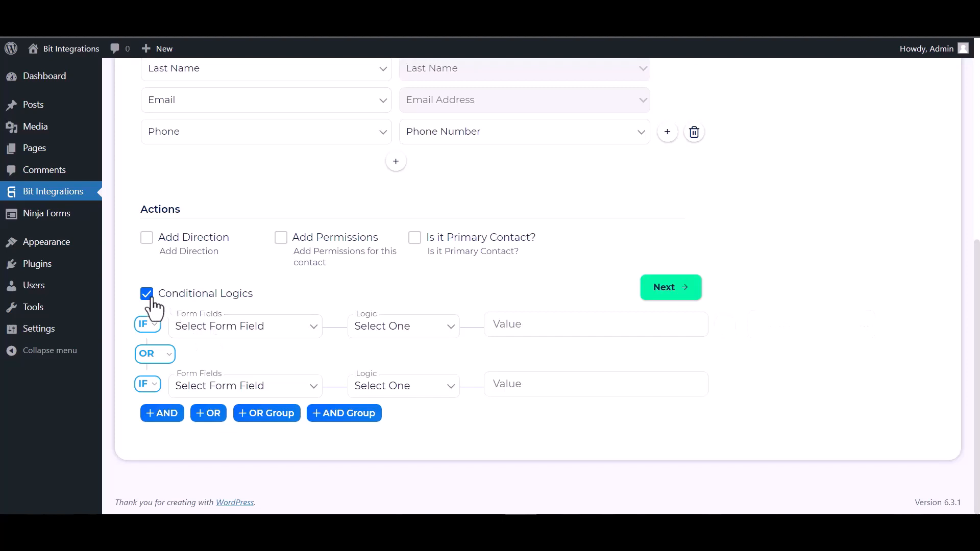
pyautogui.click(146, 294)
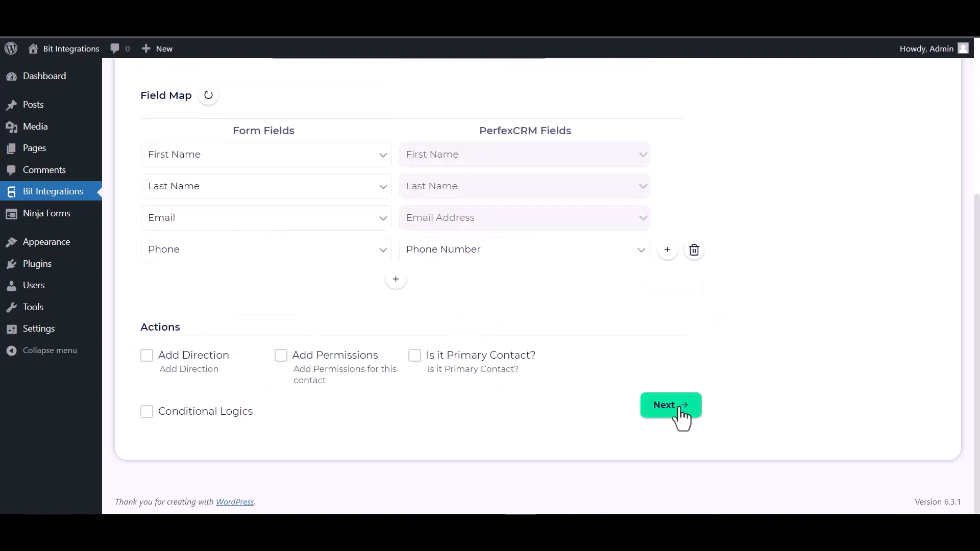
pyautogui.click(670, 404)
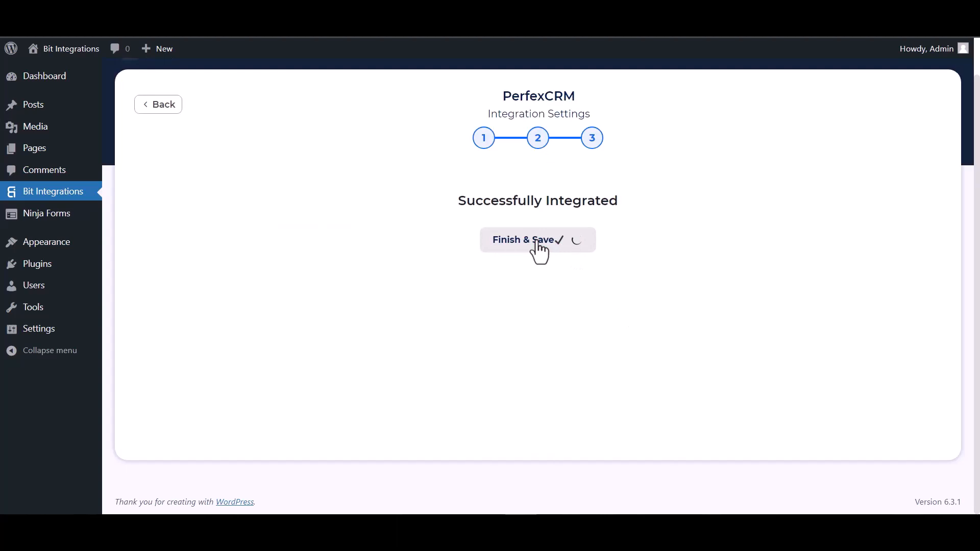
pyautogui.click(537, 239)
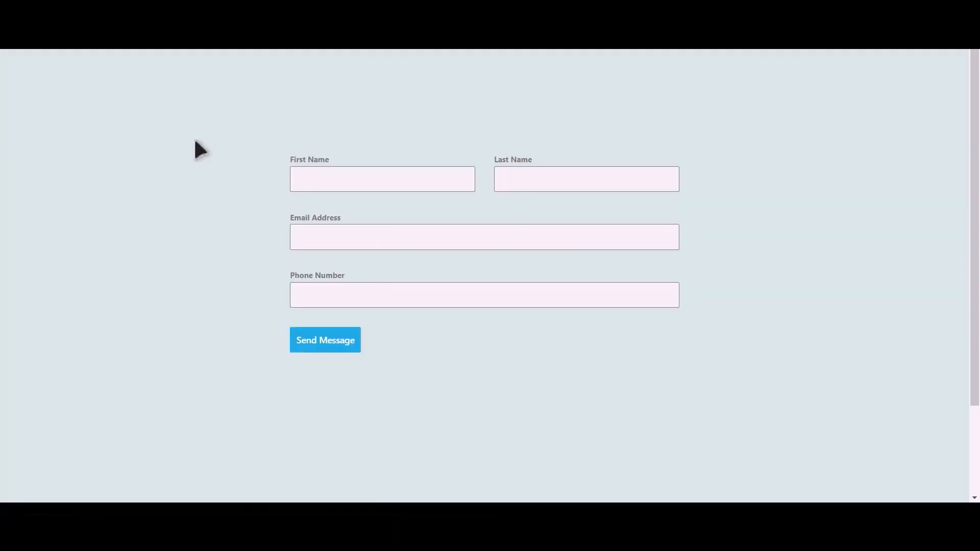
# Fill the contact form with a test name, email and phone 444555666, then send it
pyautogui.click(382, 179)
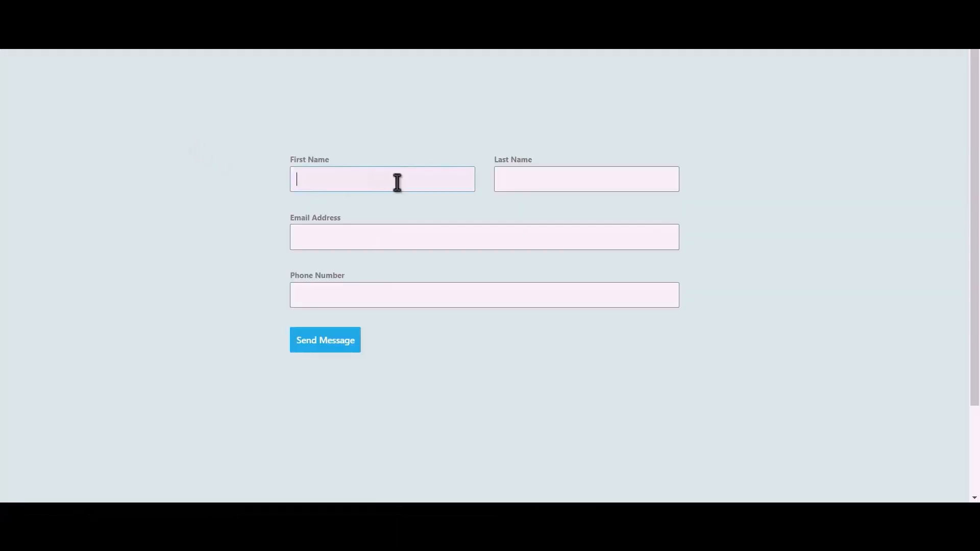
pyautogui.write('Bit')
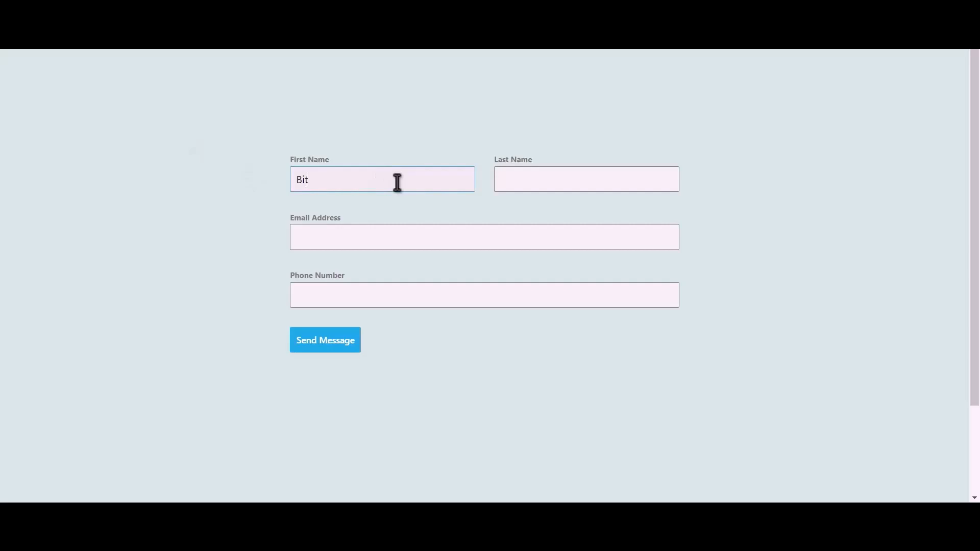
pyautogui.write('Integratio')
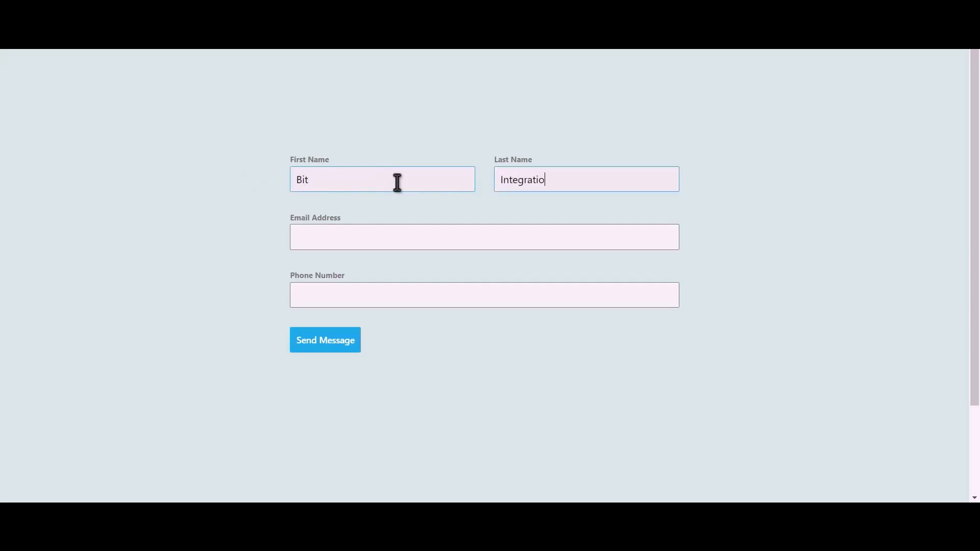
pyautogui.write('ns')
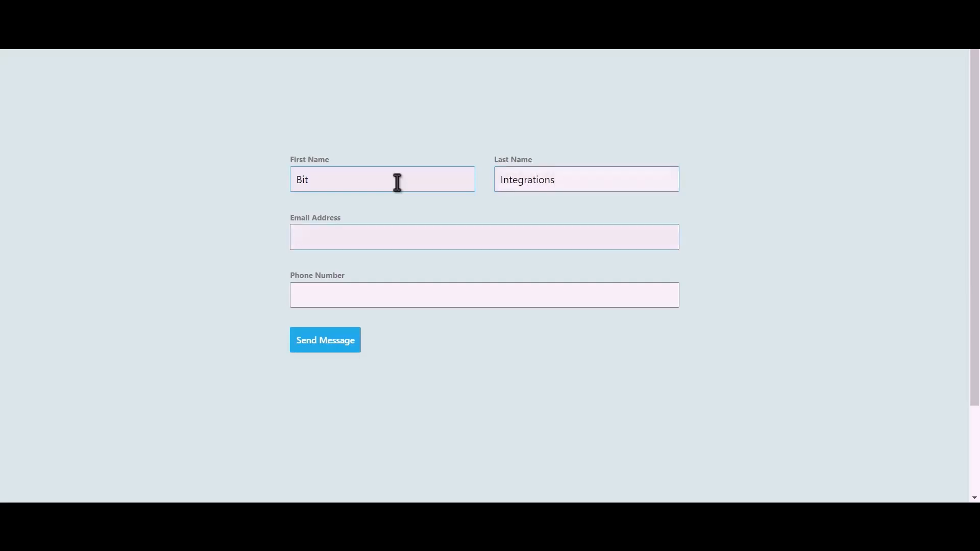
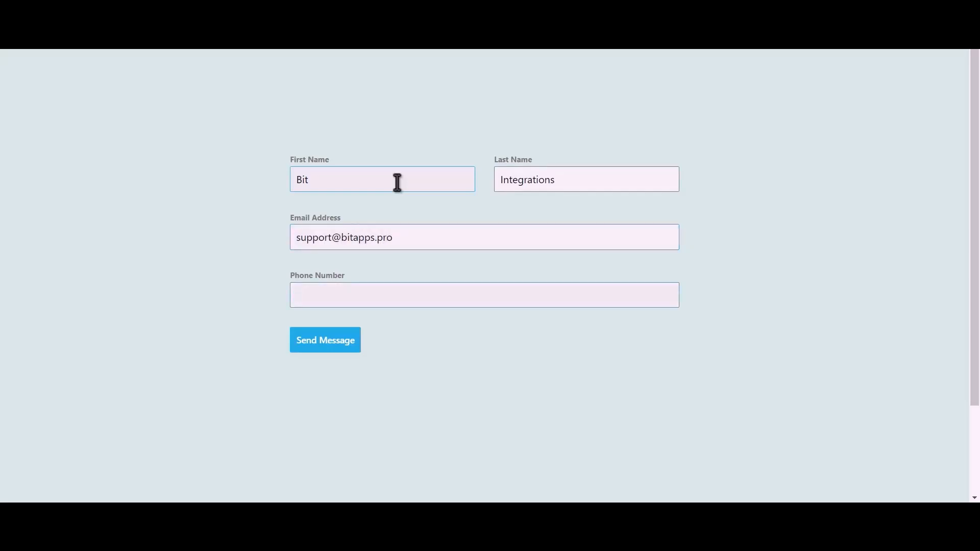
pyautogui.write('444555666')
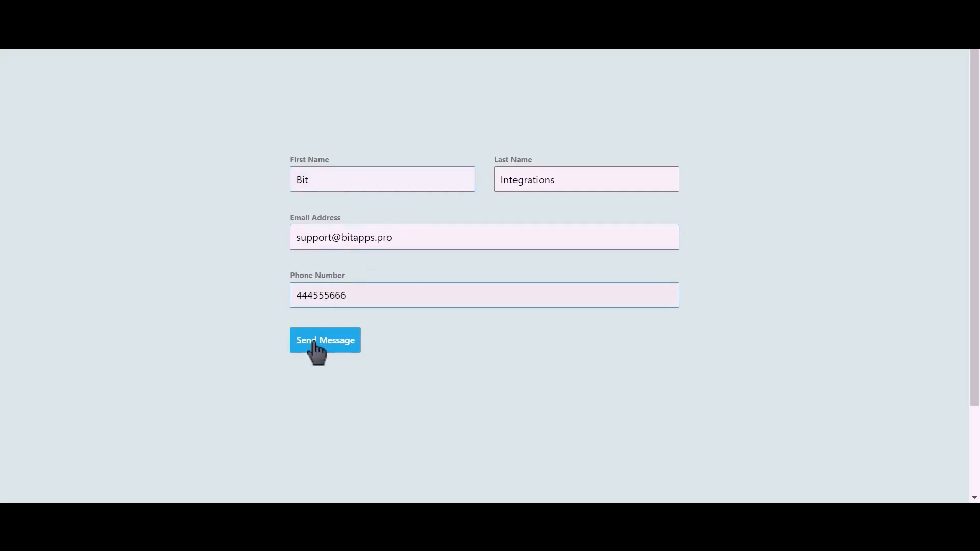
pyautogui.click(325, 340)
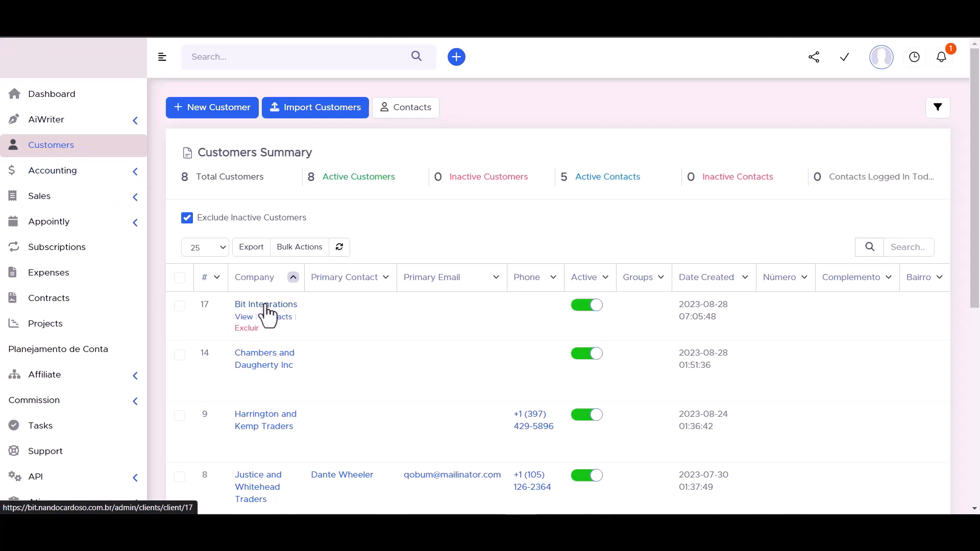
# Open the Bit Integrations customer's Contacts tab to find the submitted contact
pyautogui.click(266, 305)
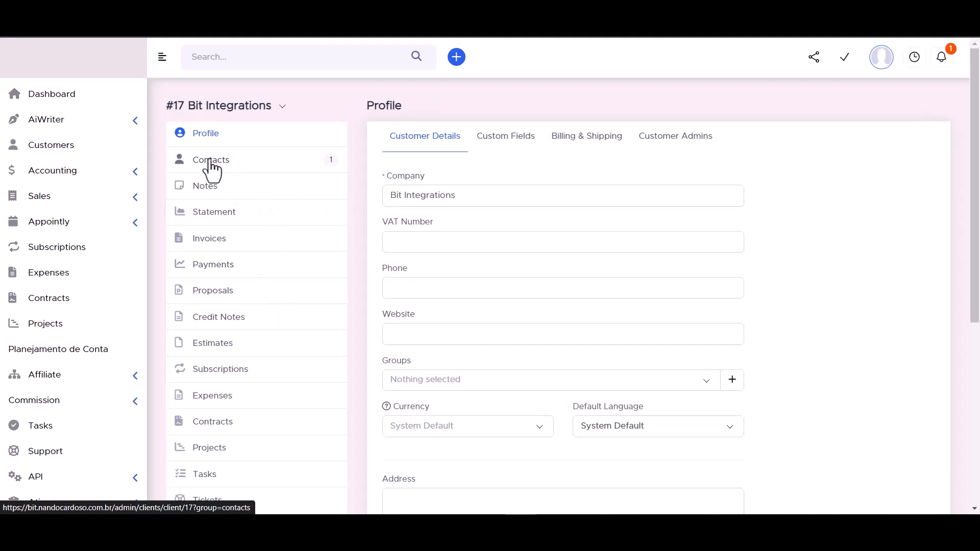
pyautogui.click(211, 160)
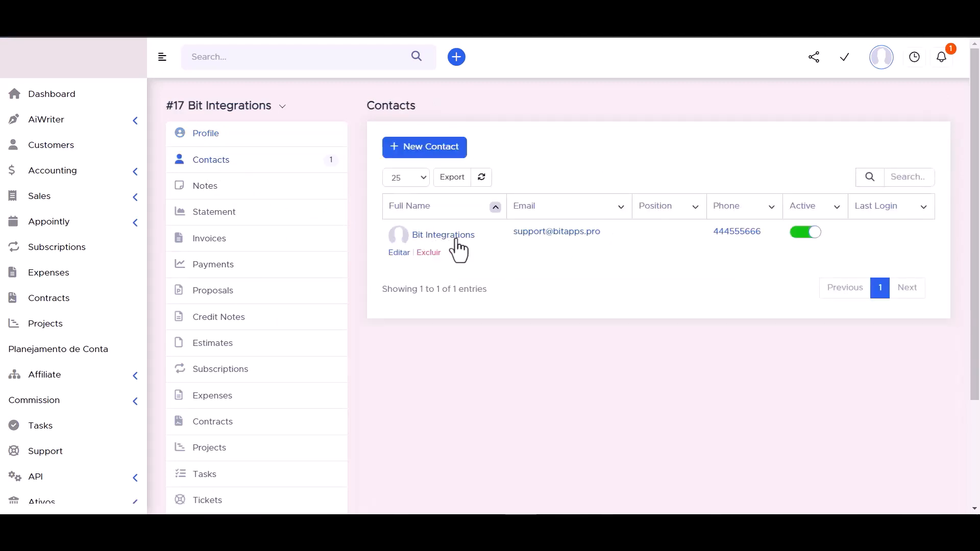